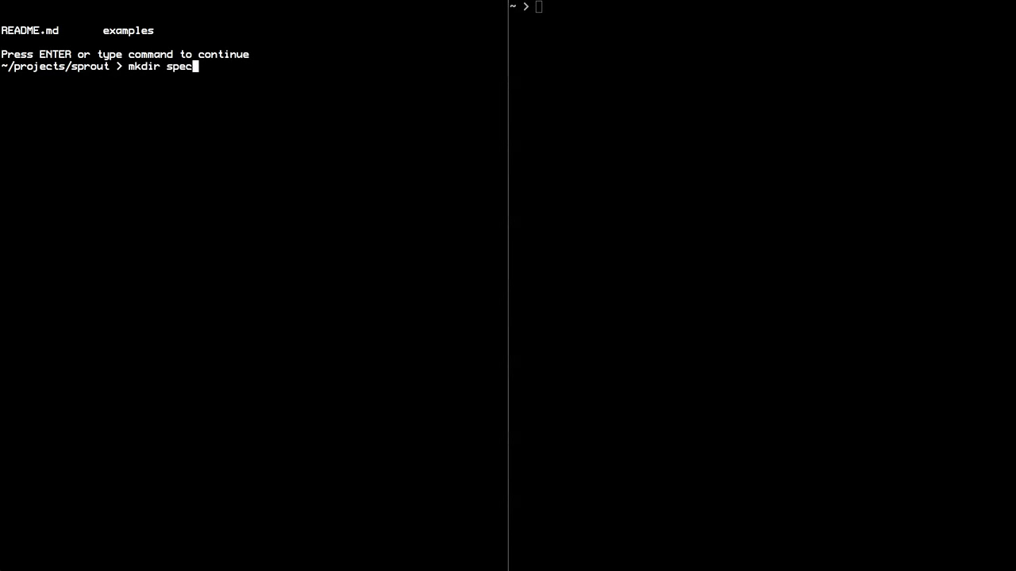
Step: Create spec/echo_service_spec.rb requiring minitest/autorun with an 'it works' test wrapping the indented echo-server reactor code
text(vim spec/echo)
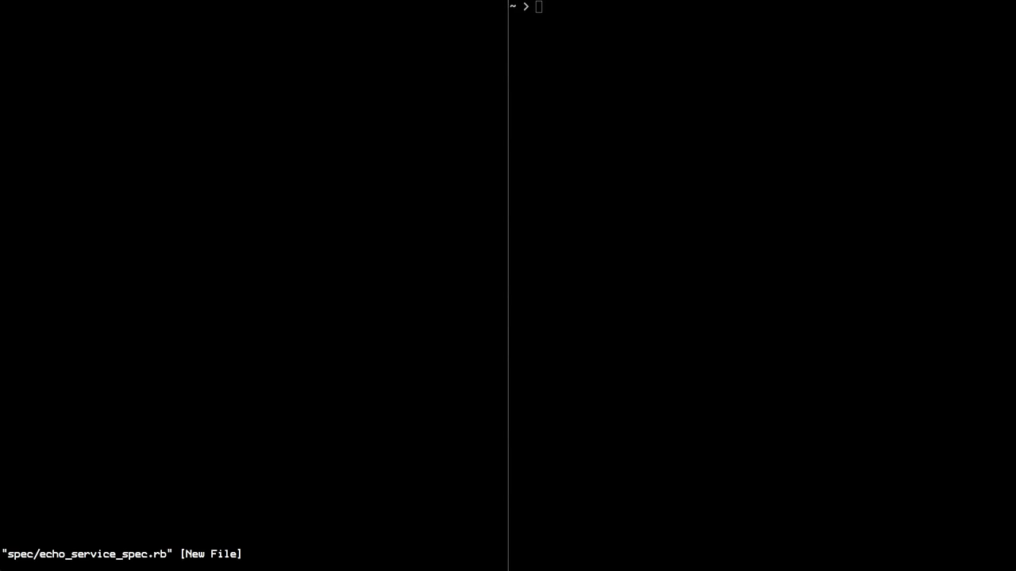
text(require 'minite)
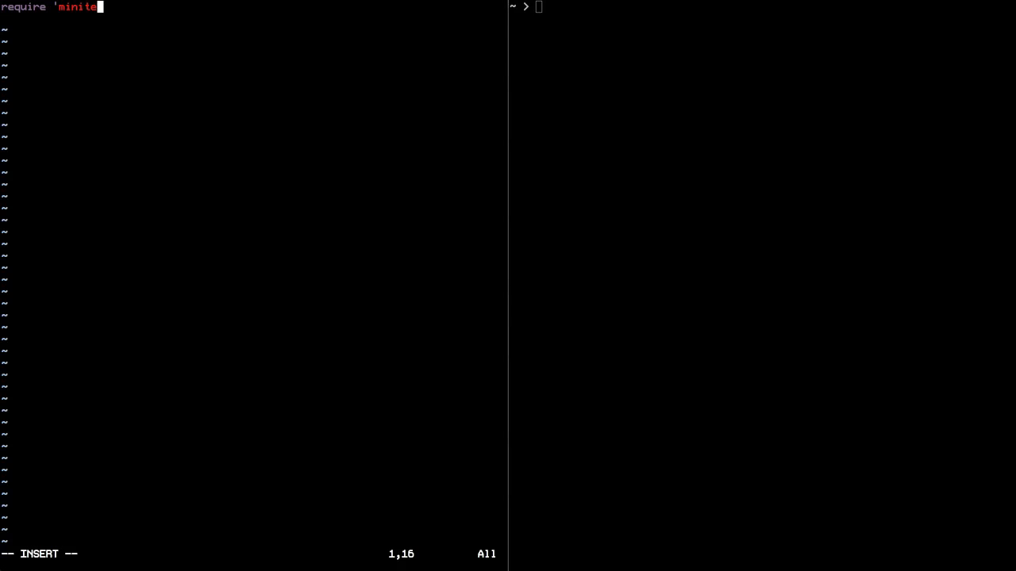
text(st/autorun')
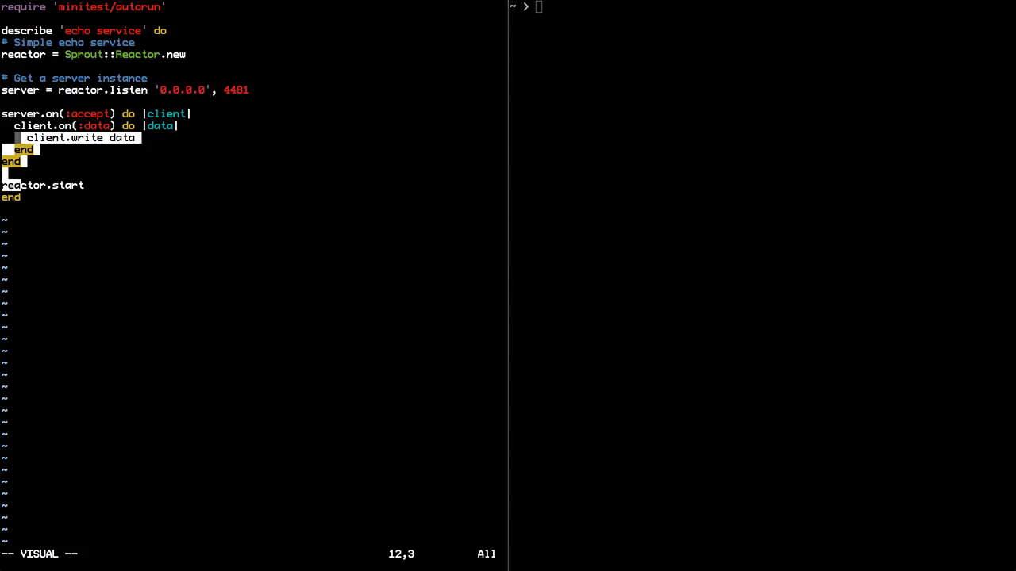
key(>)
text(it 'works' do)
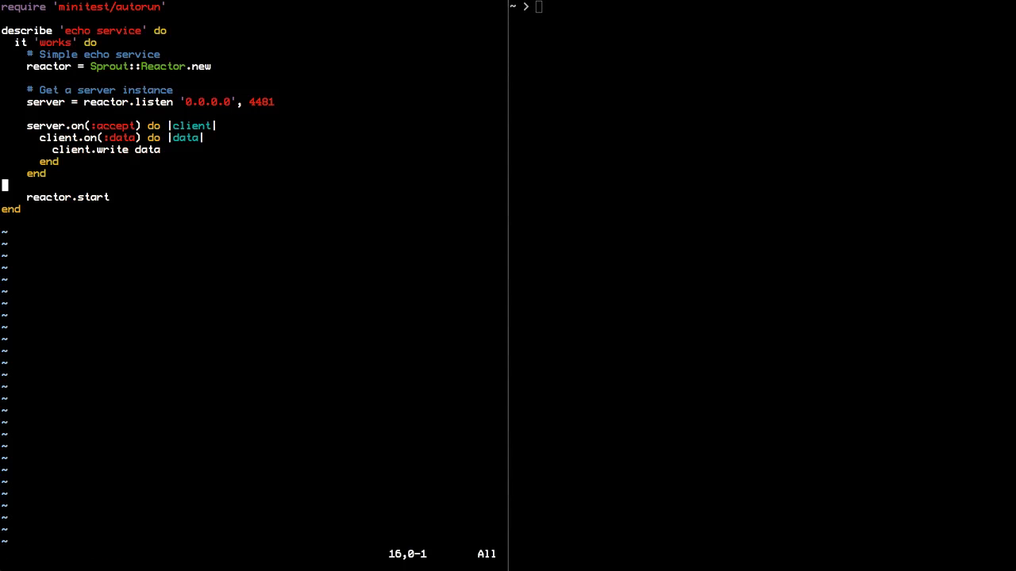
Step: Close the block, save, and run ruby spec/echo_service_spec.rb under watch from projects/sprout so it reruns every two seconds
text(en)
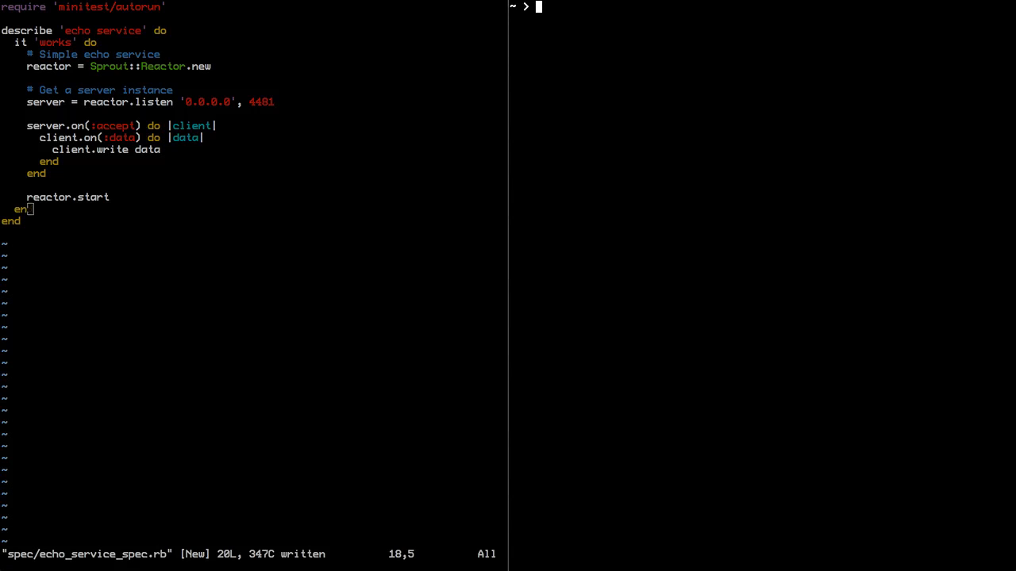
text(cd projects/sprout)
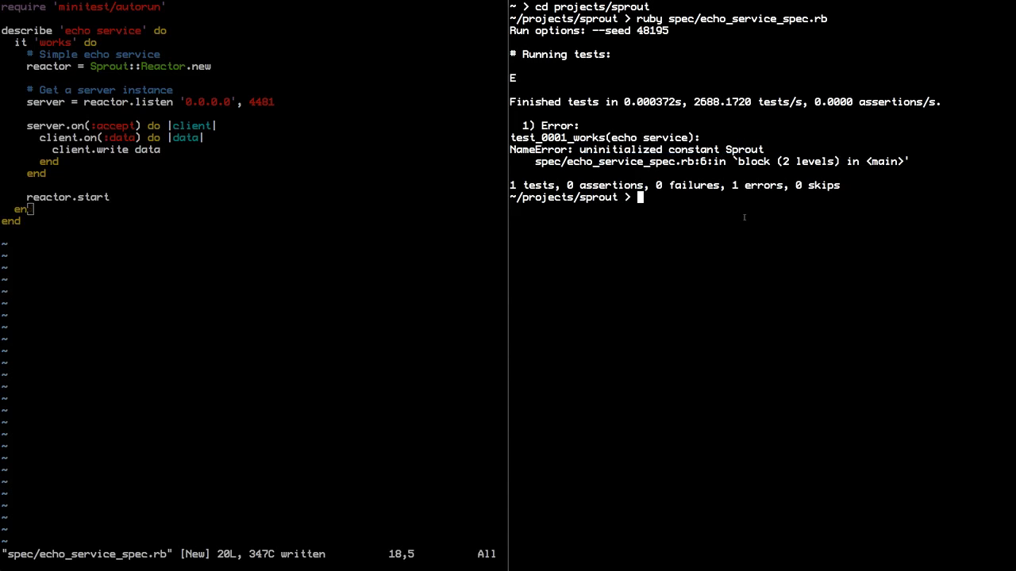
text(ruby spec/echo_service_spec.rb 2>&1')
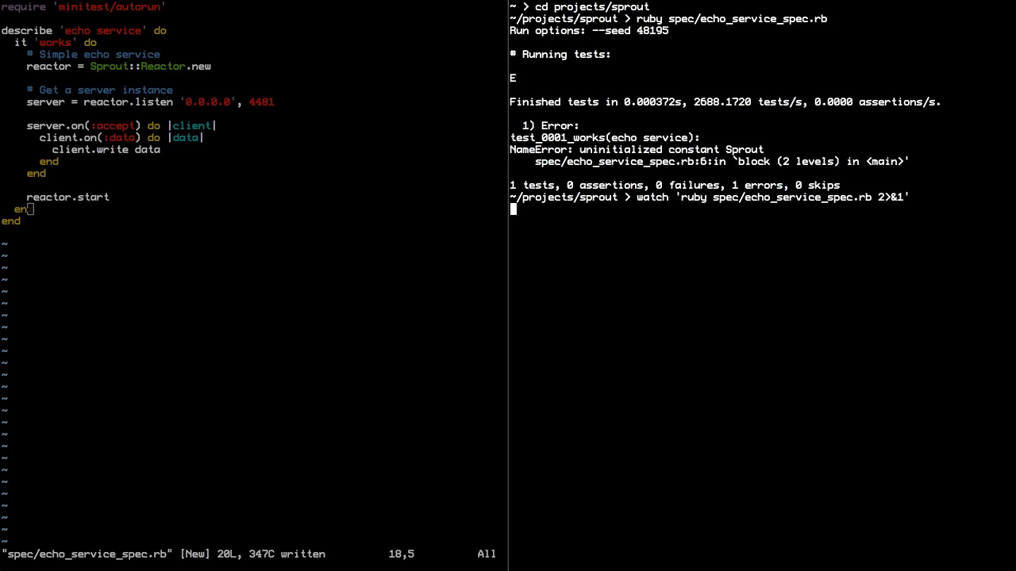
key(Enter)
text(mod)
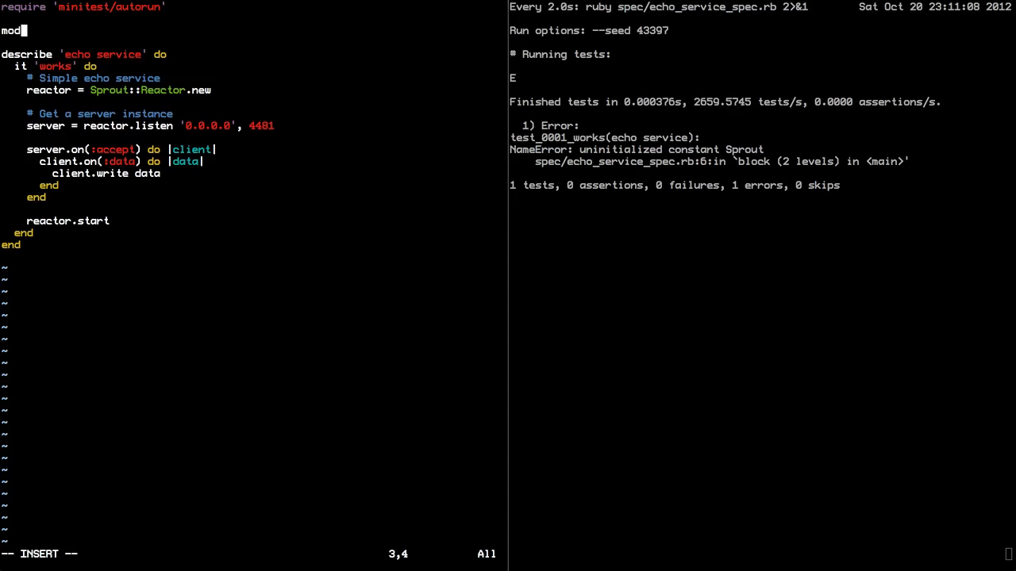
Step: Define module Sprout with an empty class Reactor at the top of the spec and begin a method inside it
text(ule Sprout)
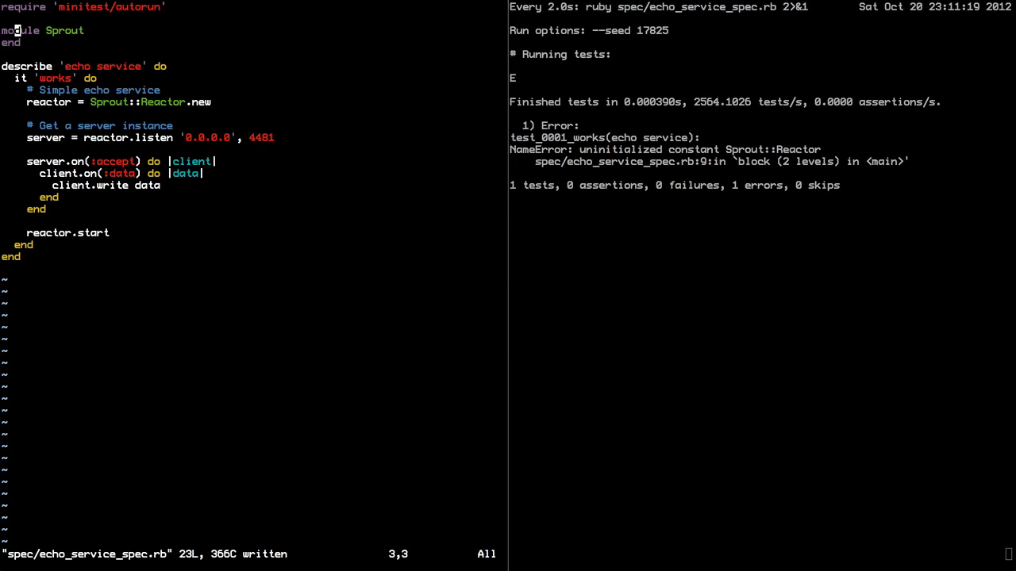
text(class Reactor)
text(en)
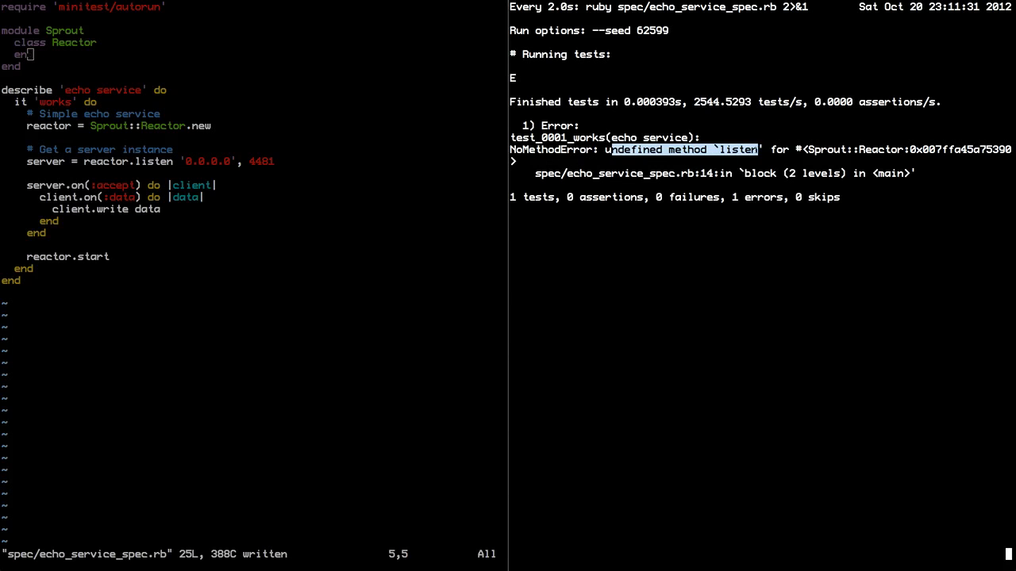
text(def)
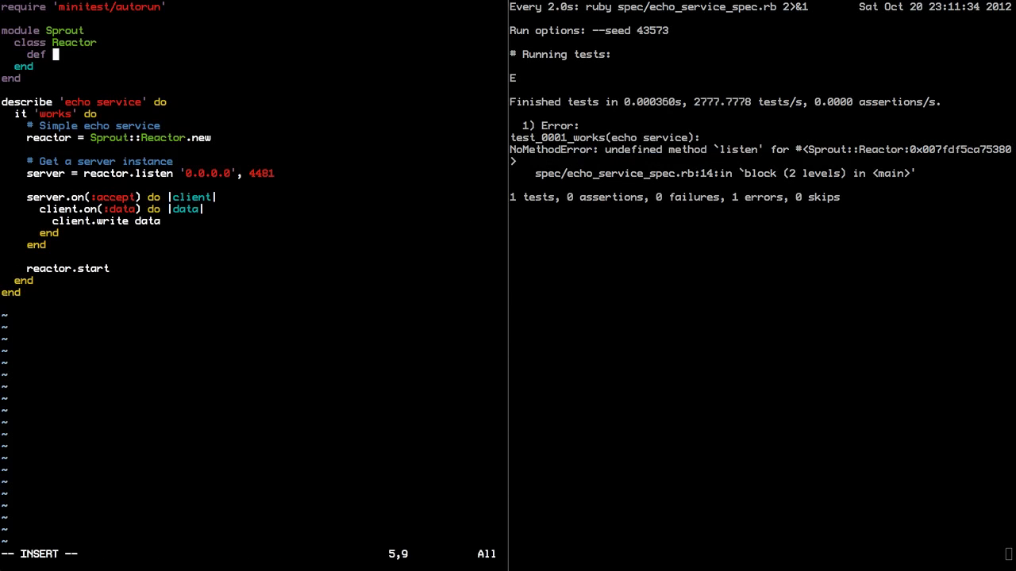
Step: Write Reactor#listen(host, port) creating socket = TCPServer.new(host, port), with socket required
text(listen(host, prot)
text(require 'socket)
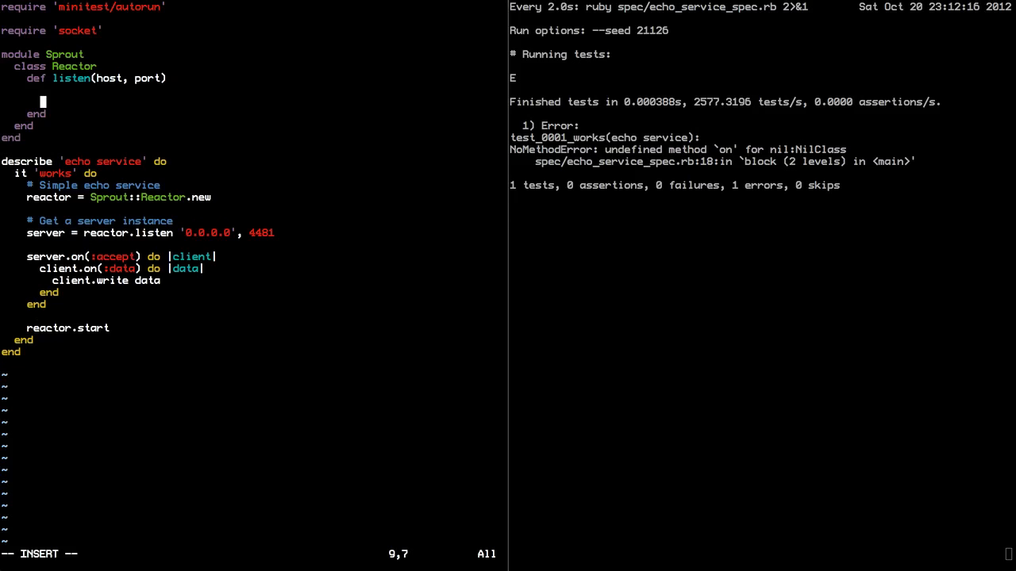
text(socket = TCPServer.new(host, port)
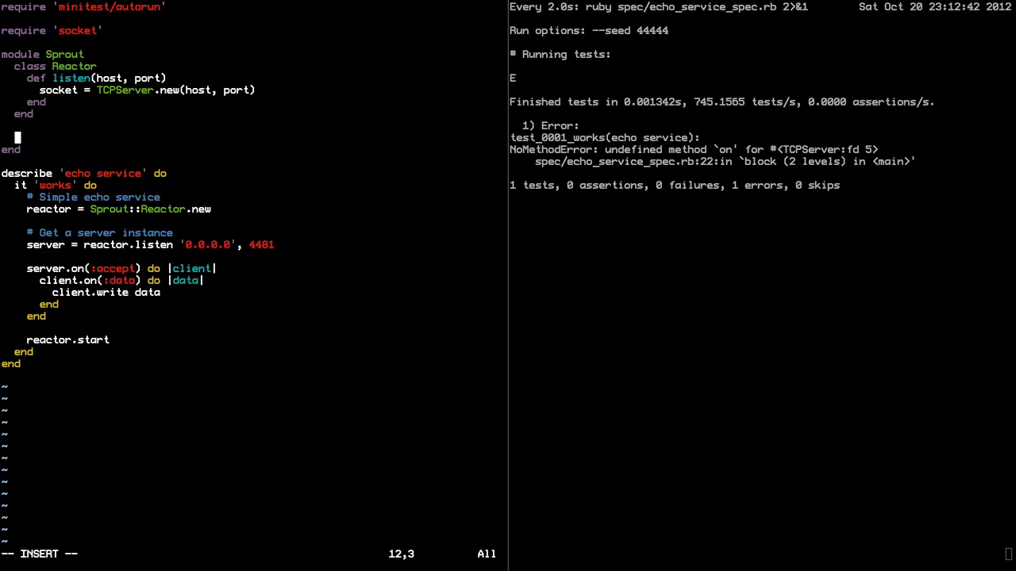
Step: Add Server = Struct.new(:socket), return Server.new(socket) from listen, and require 'events'
text(Server)
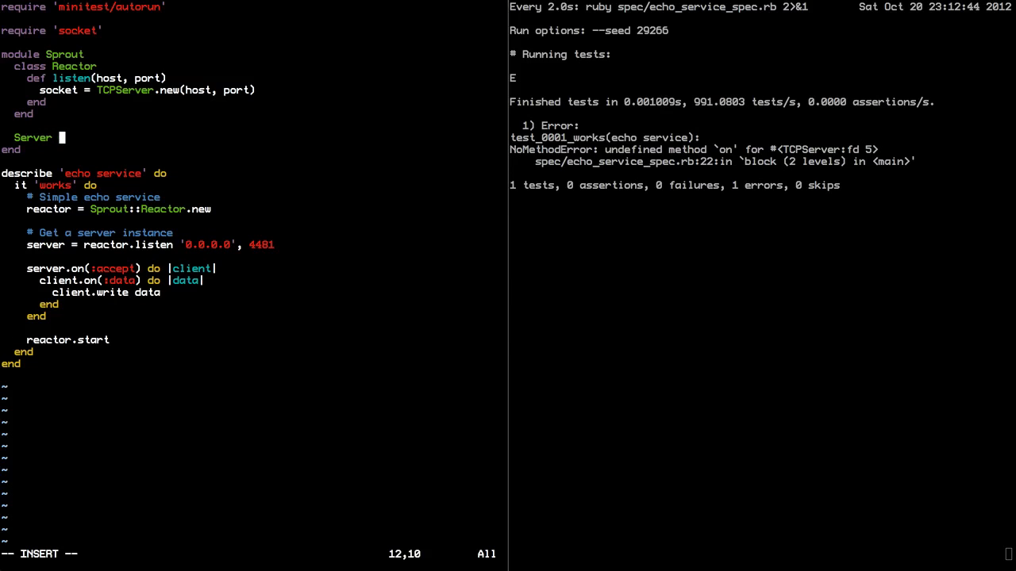
text(= Struct.new(:socket)
click(254, 41)
text(require 'events)
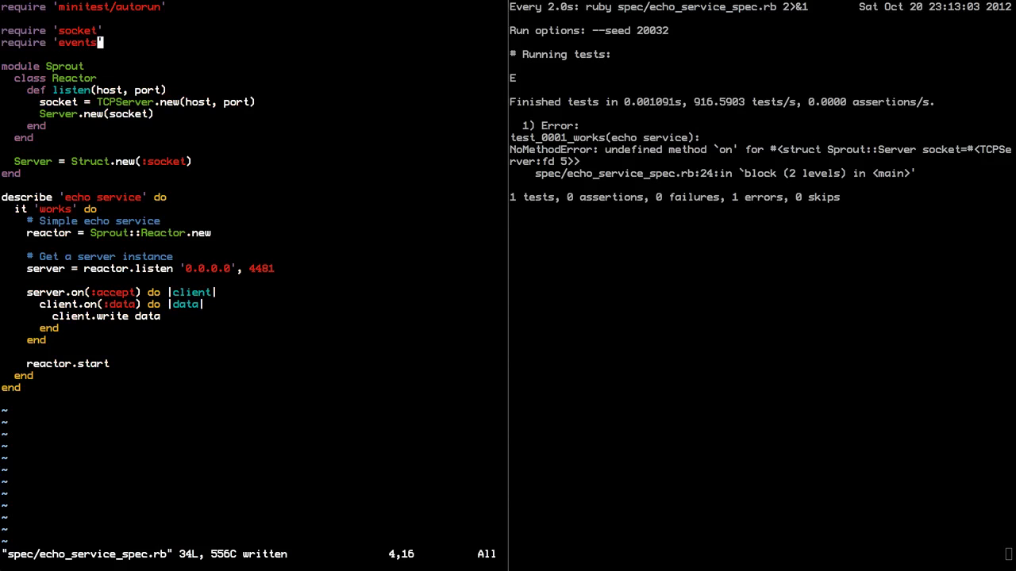
text(:sp)
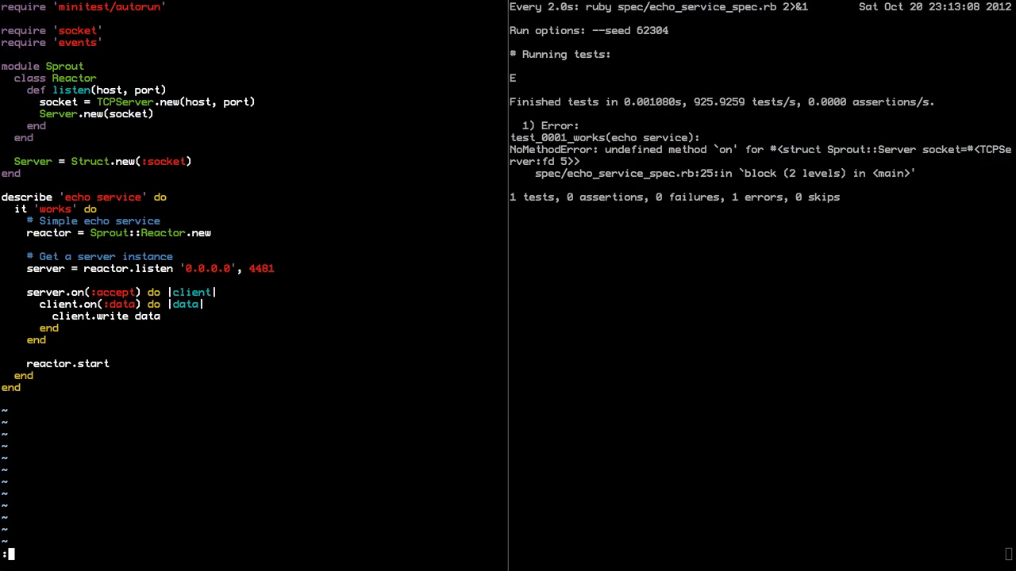
Step: In scratch events-testing.rb, build a Foo class emitting :accept to a foo.on(:accept) handler and run it with ruby
text(e events-testing)
text(require 'events)
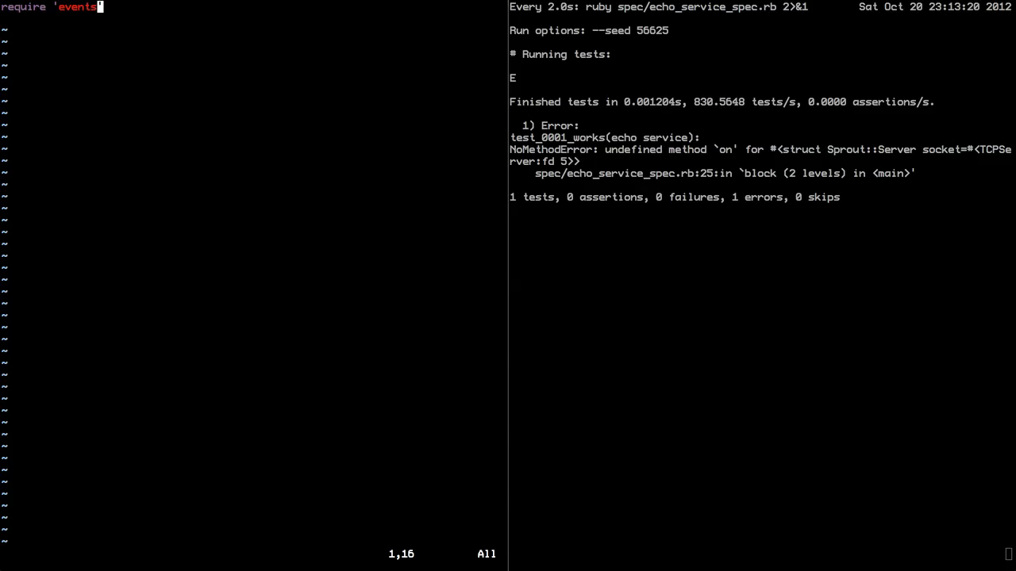
text(class Foo)
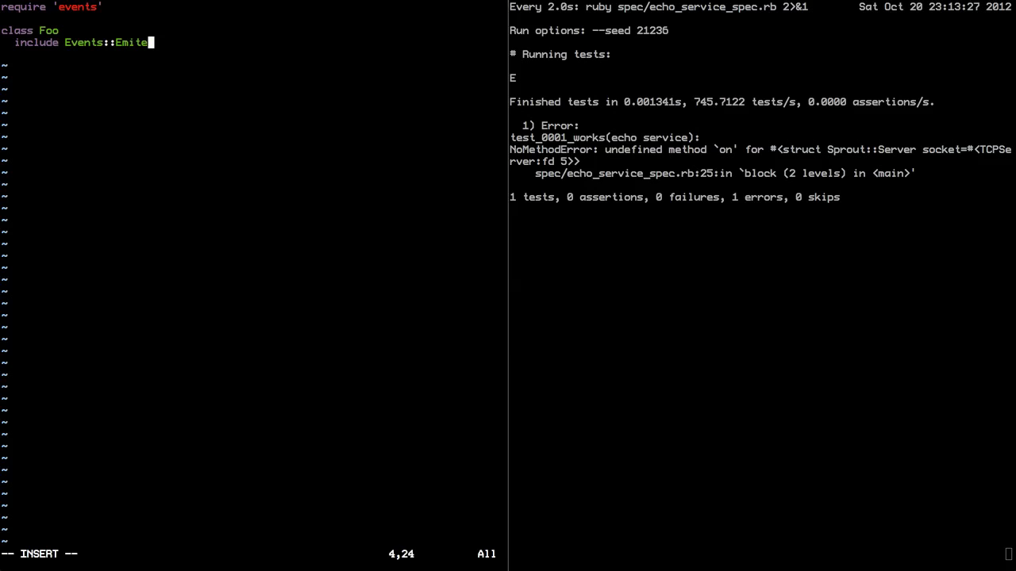
text(r)
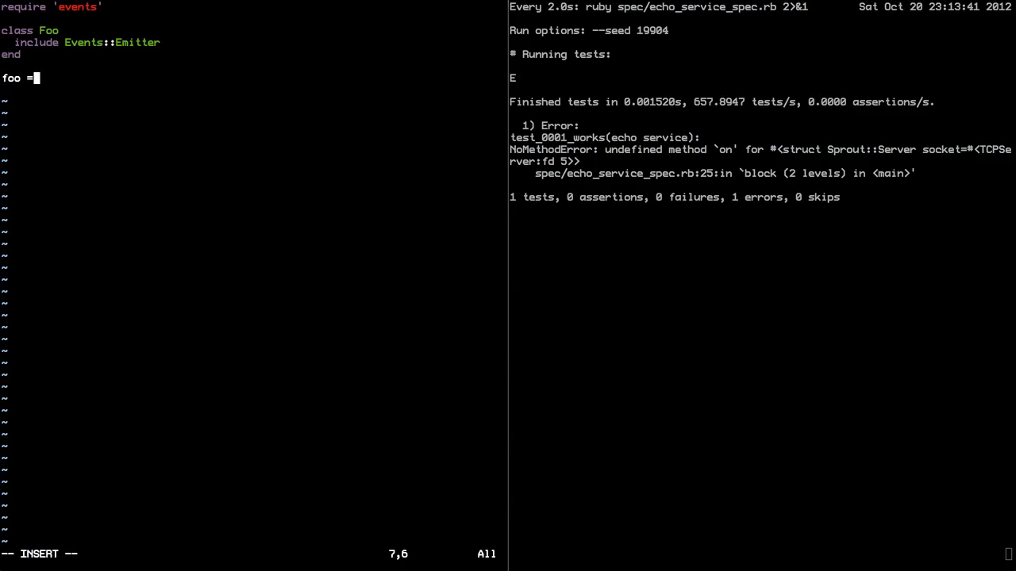
text(Foo.new)
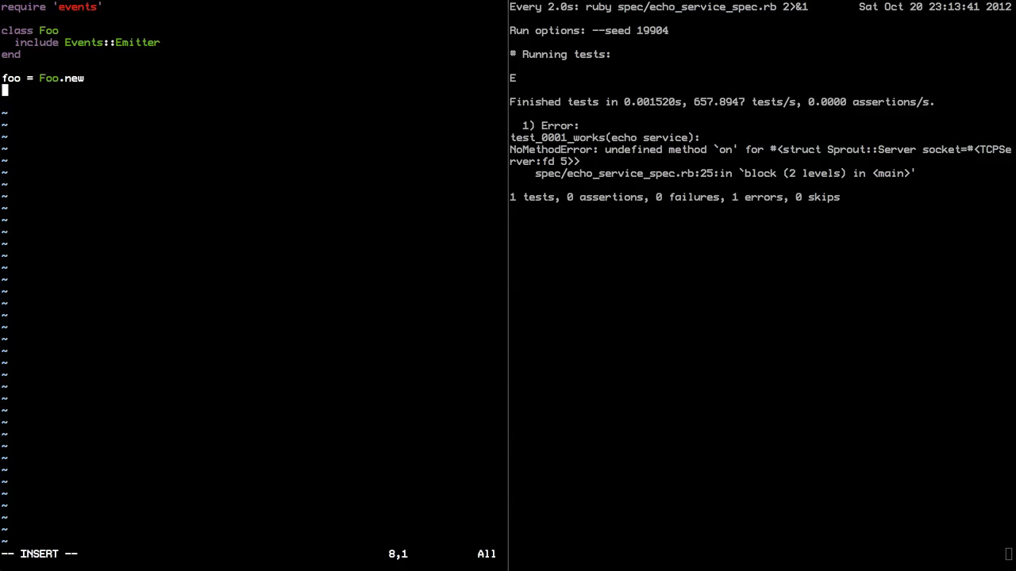
text(foo.in(:acc)
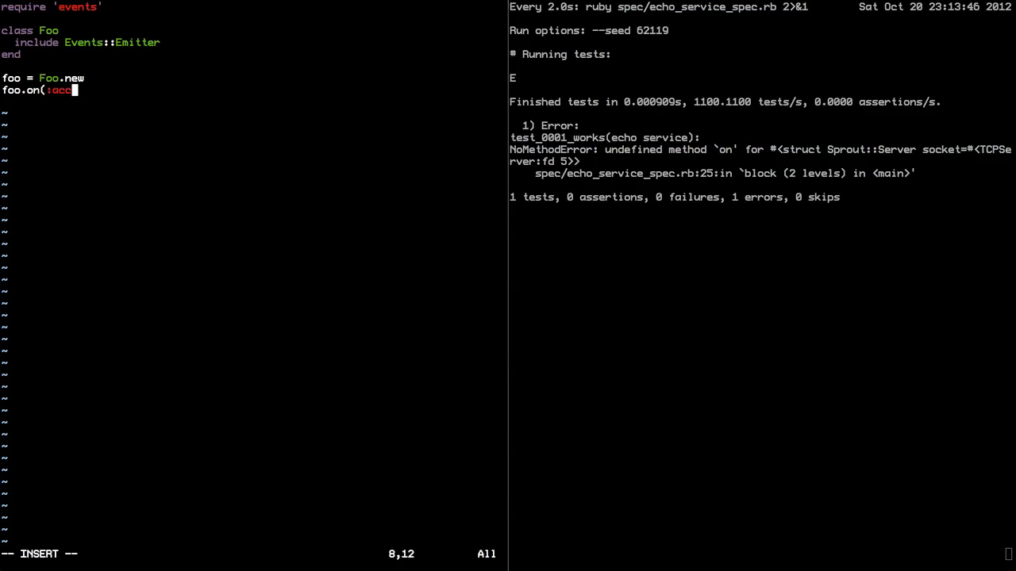
text(ept) do |client|)
text(puts client)
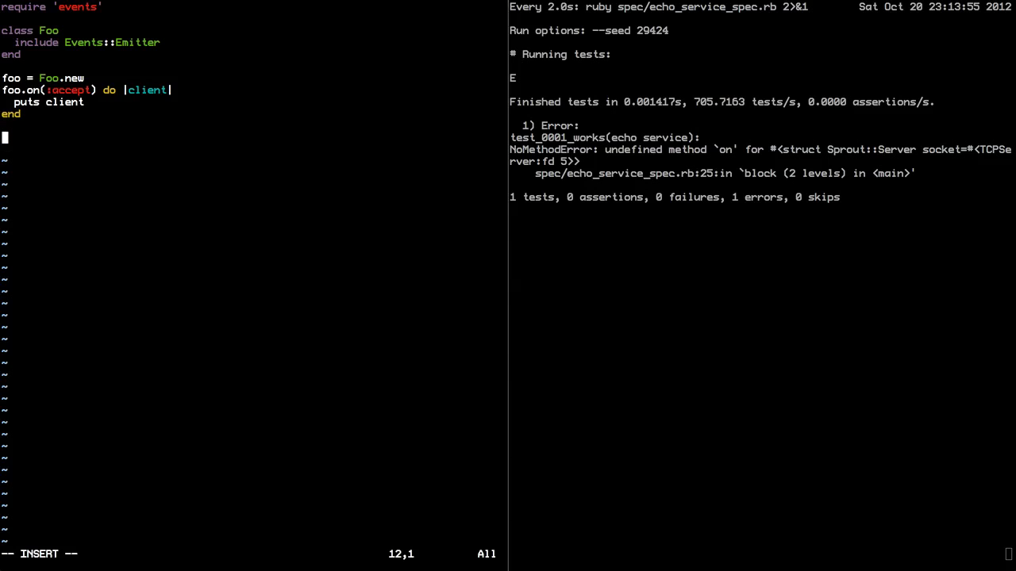
text(foo.emit)
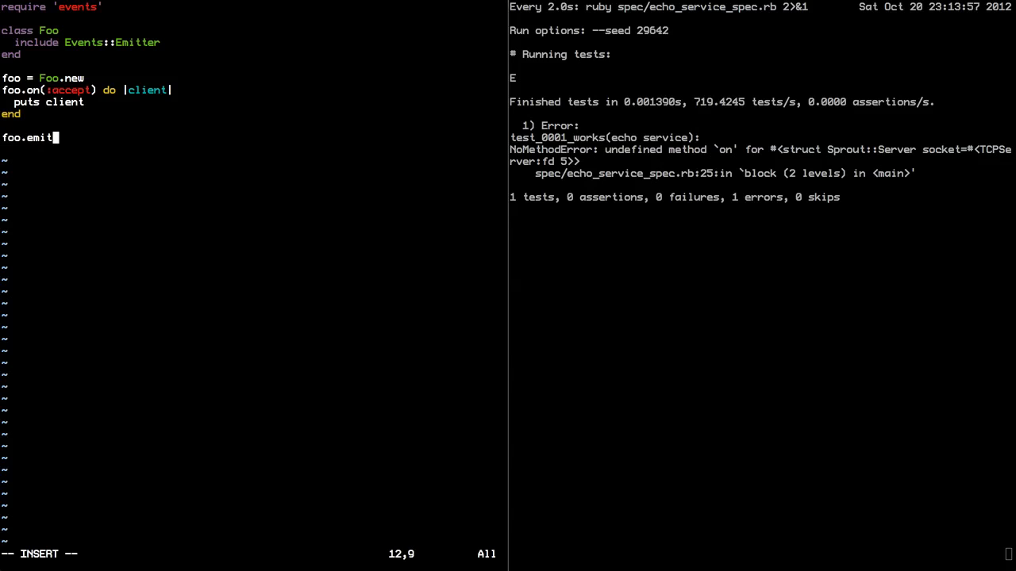
text((:accept, 'me!)
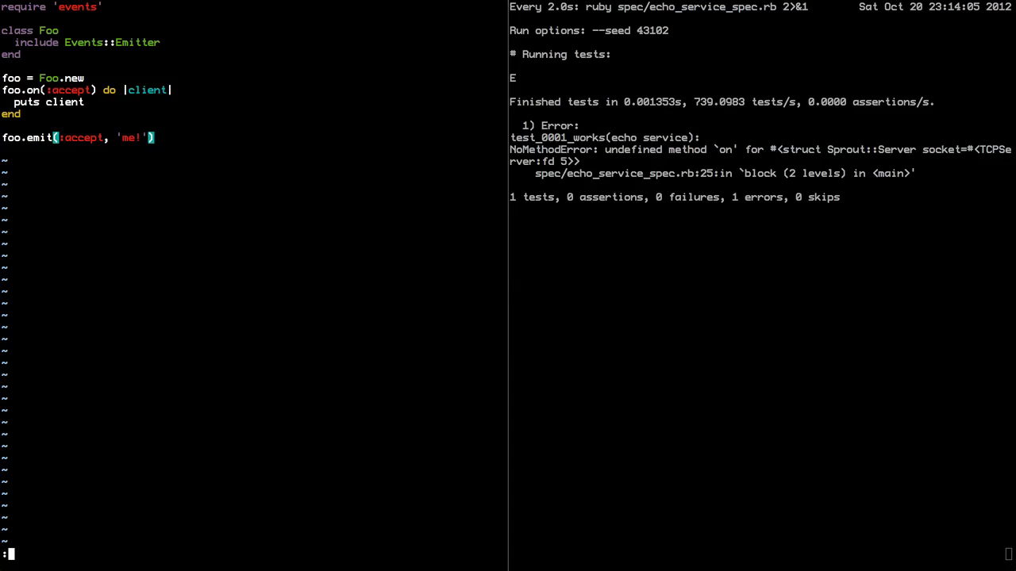
text(!rub)
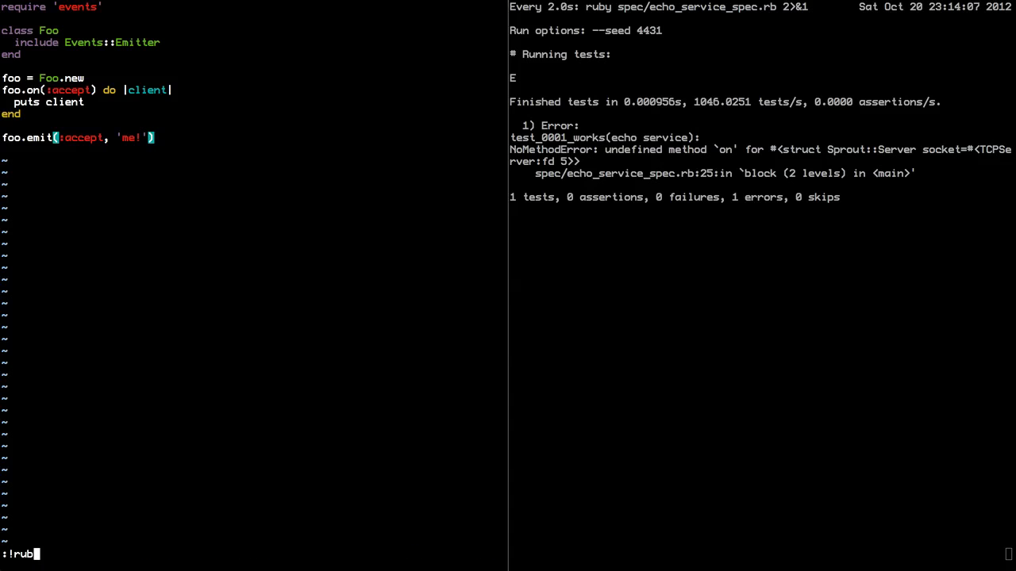
key(Return)
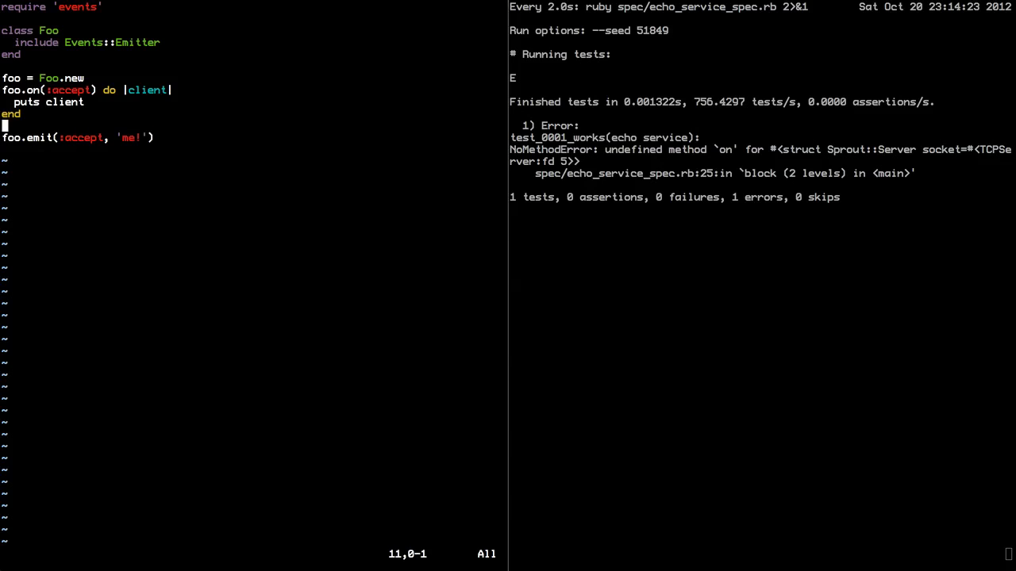
Step: Add a second foo.on(:accept) handler printing client + client, rerun the script, and quit the scratch file
text(foo.on(:)
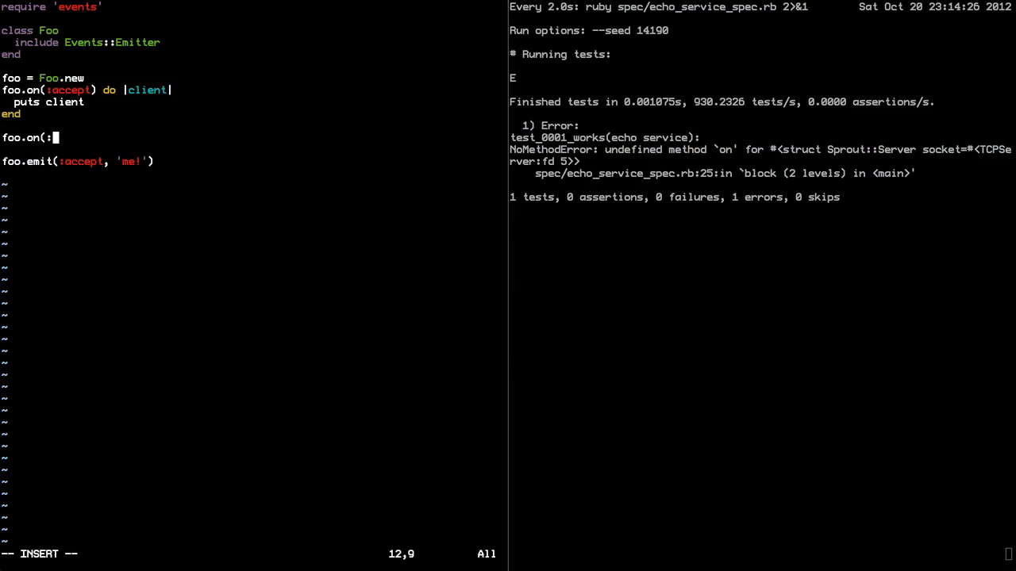
text(accept) do |client|)
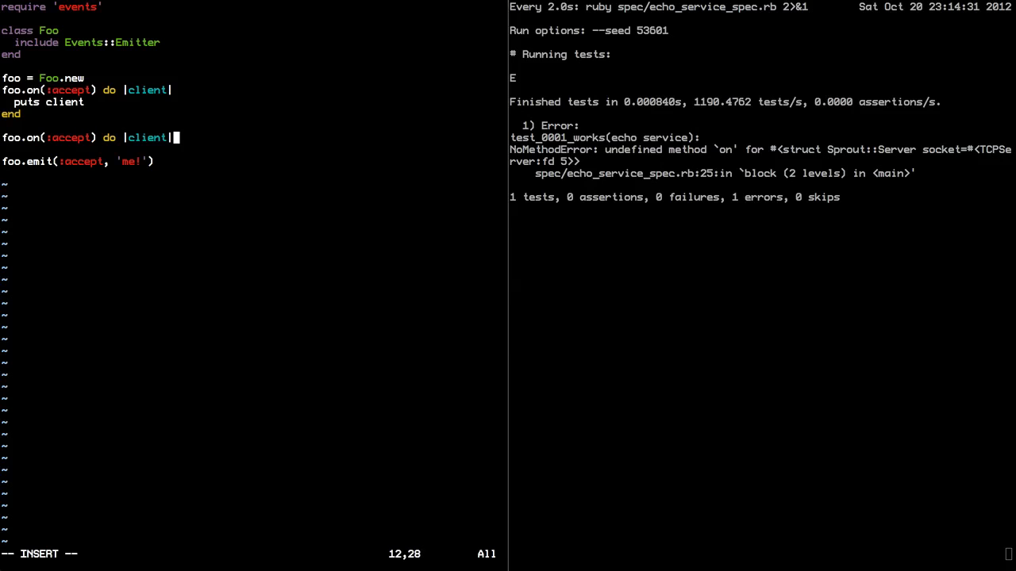
key(Enter)
text(:!ruby events-testing.rb)
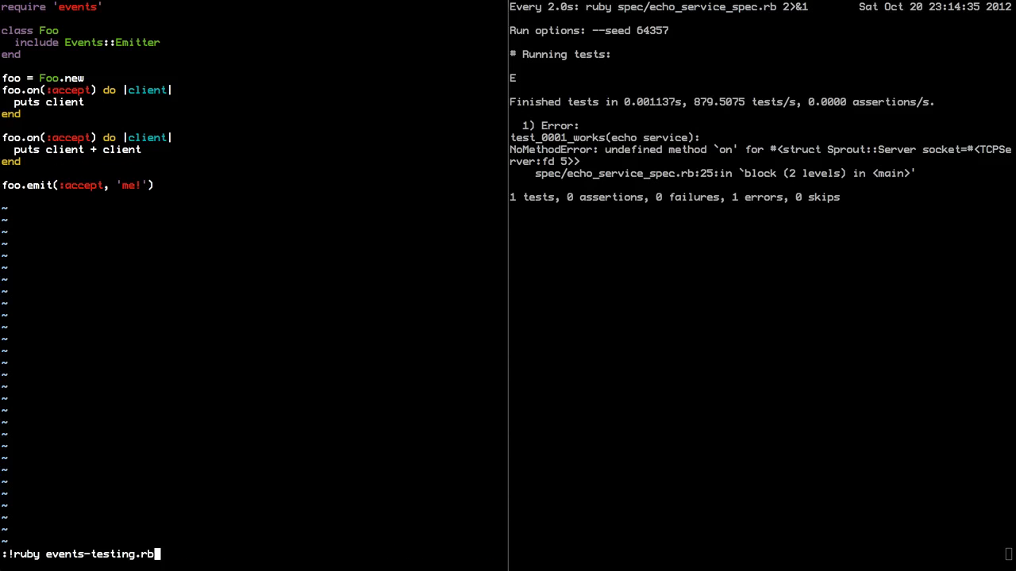
key(Enter)
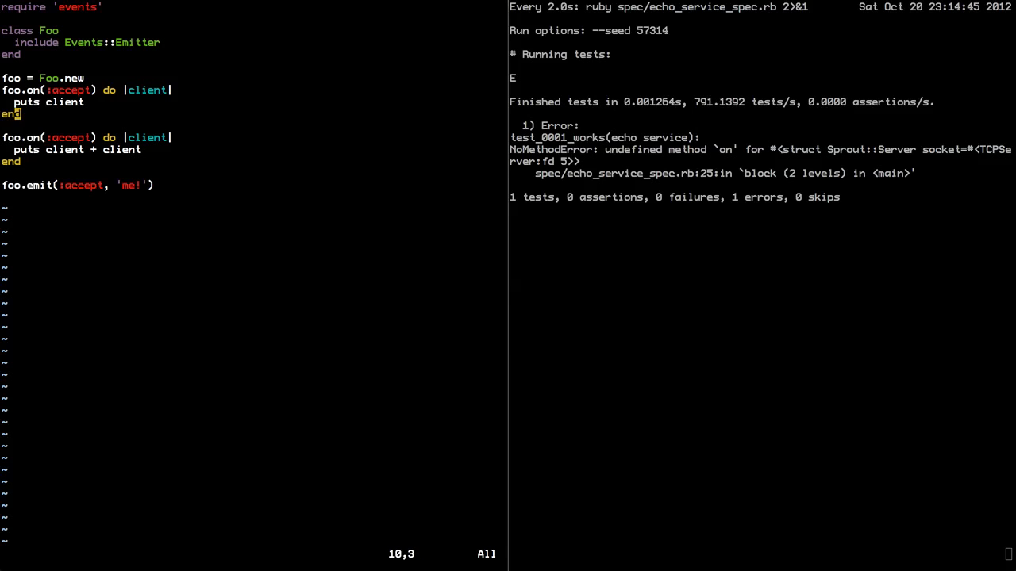
text(:q)
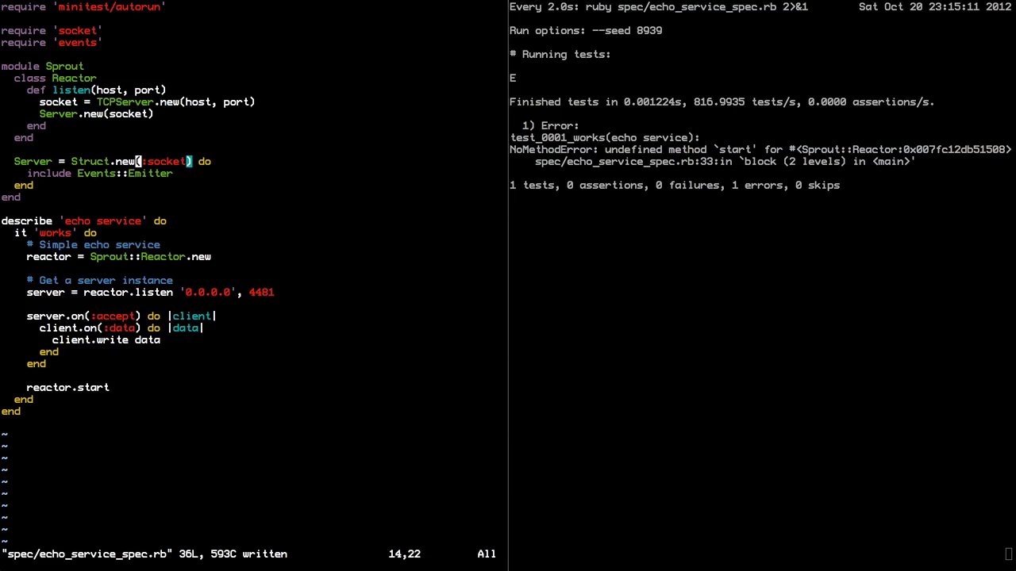
Step: Add an empty def start to the Reactor class so the watched spec passes
text(def start)
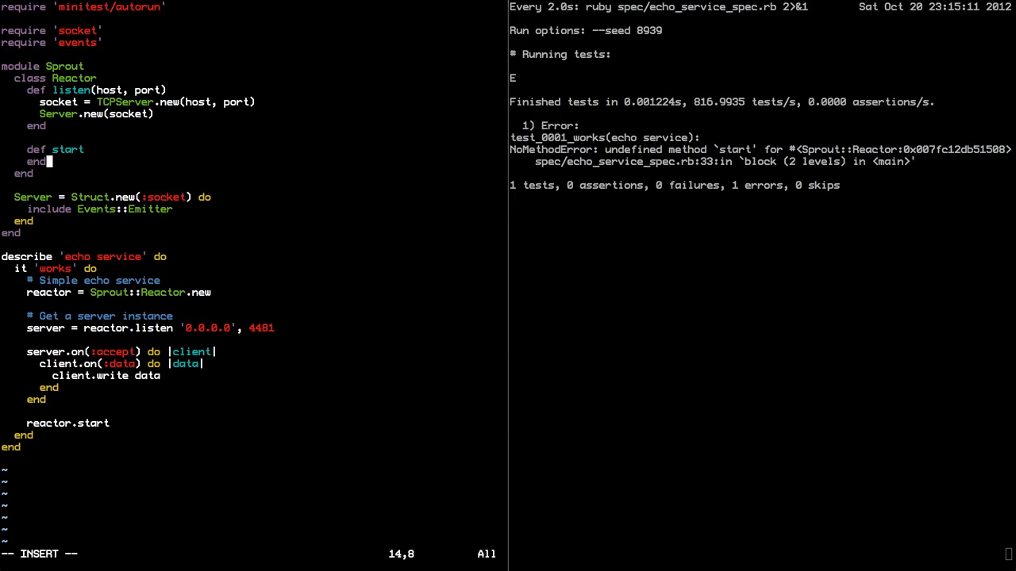
key(Escape)
text(`)
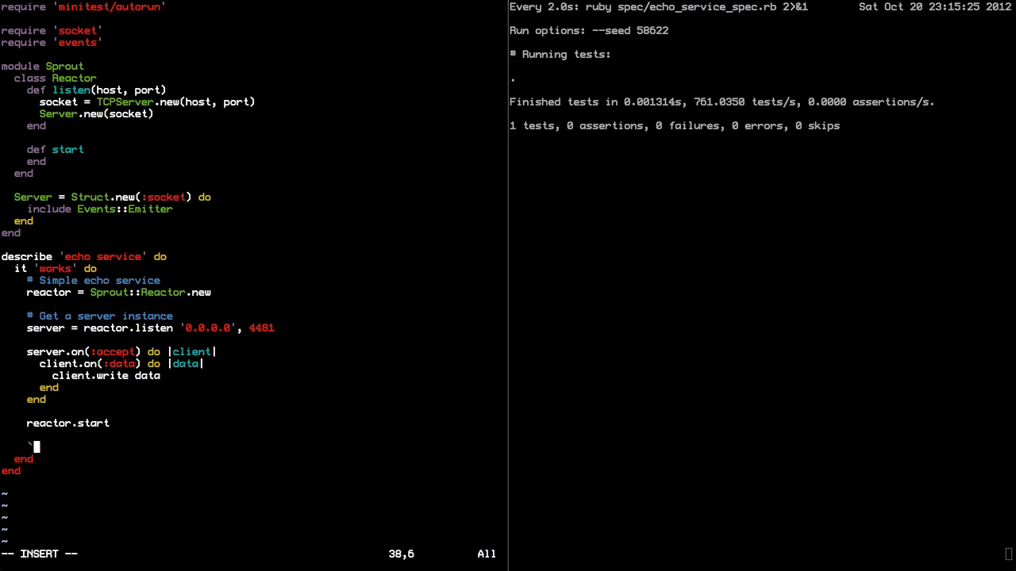
Step: Assert `echo foo | nc localhost 4481`.strip.must_equal 'foo' after reactor.start
text(echo foo | nc)
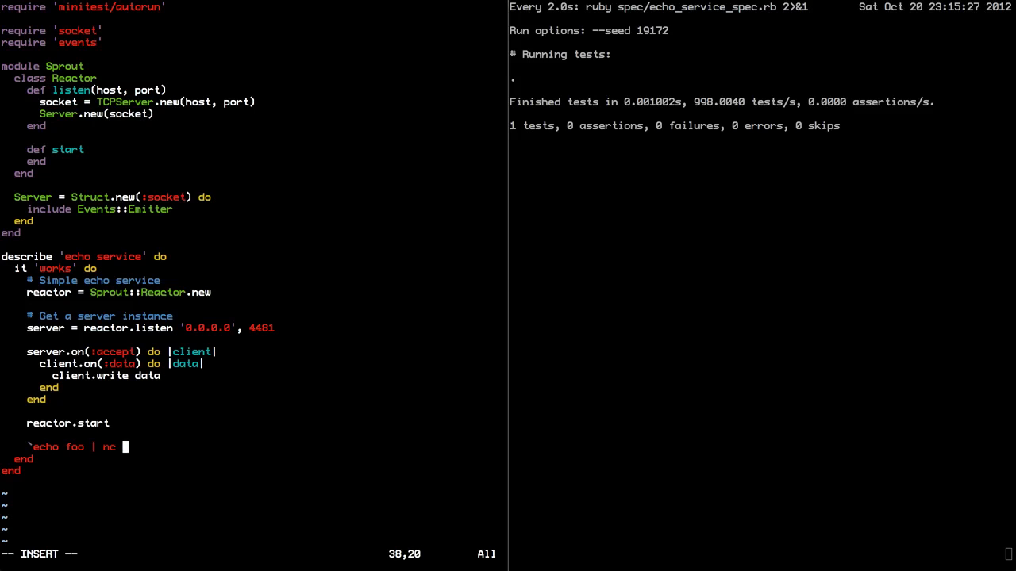
text(loca)
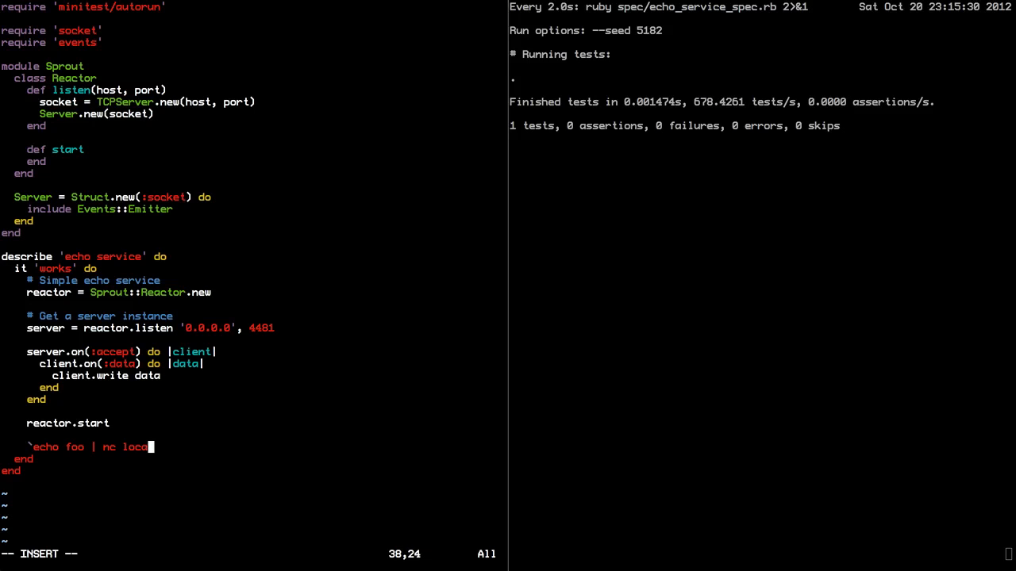
text(lhost 4481`.s)
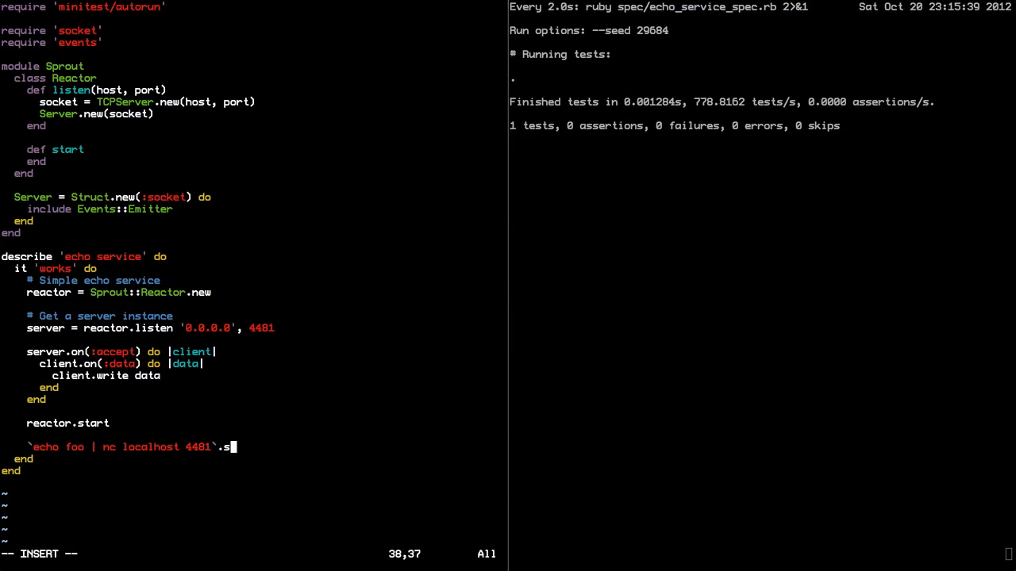
text(trip.mus)
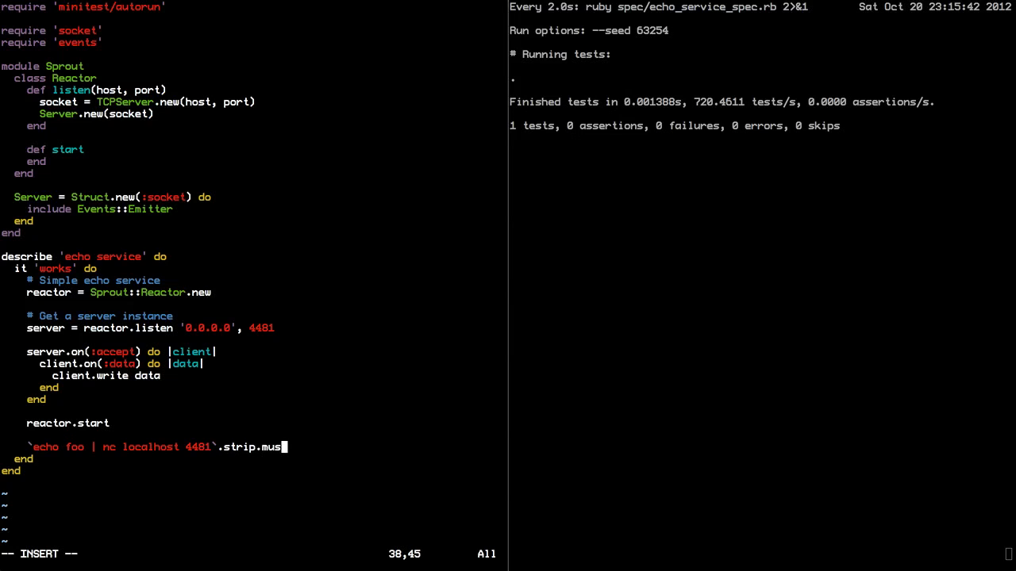
text(t_equal 'foo')
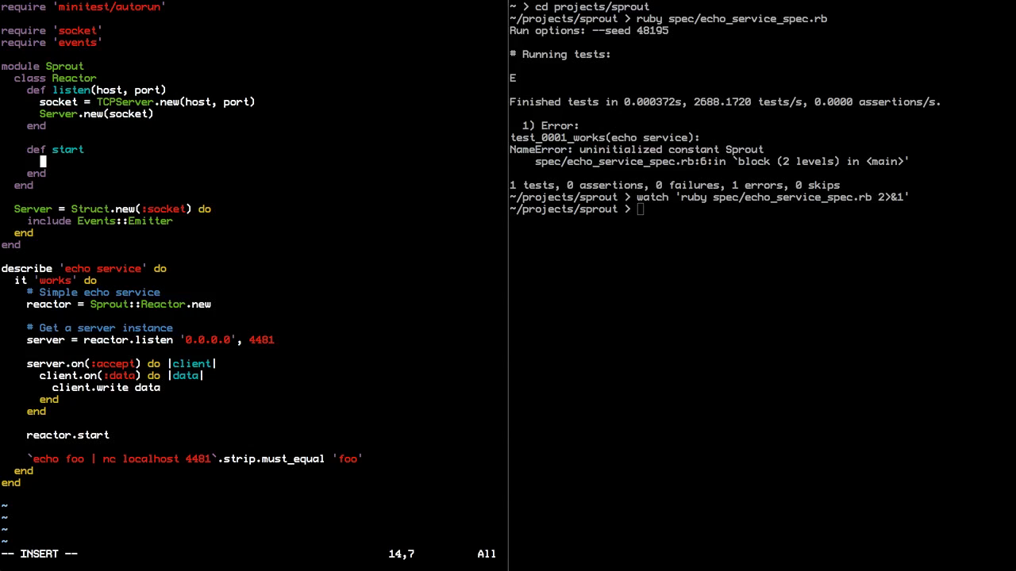
Step: Write IO.select(readable, writable, exceptional, timeout) inside start, reworked toward readable, _ = IO.select()
text(IO)
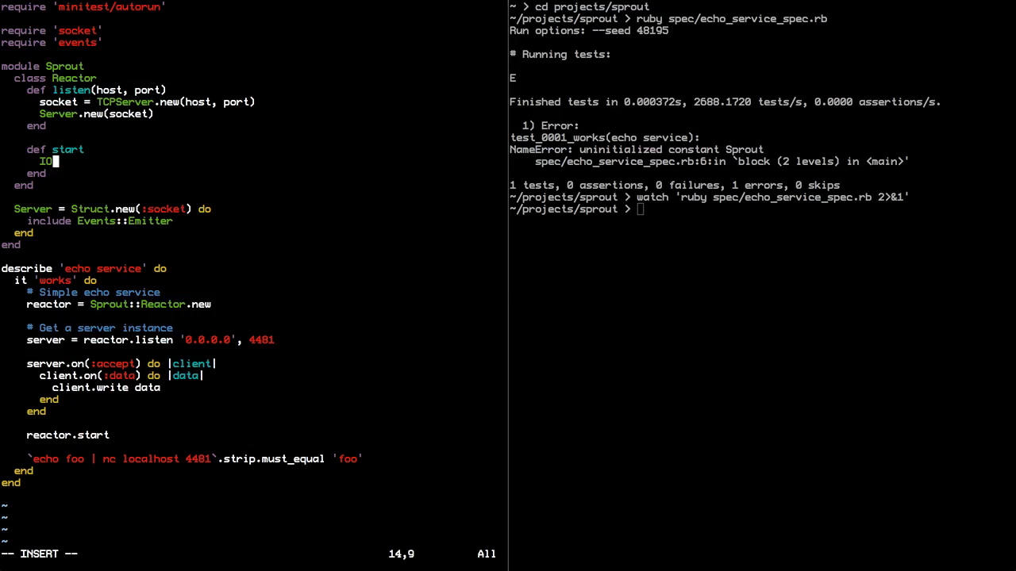
text(.select()
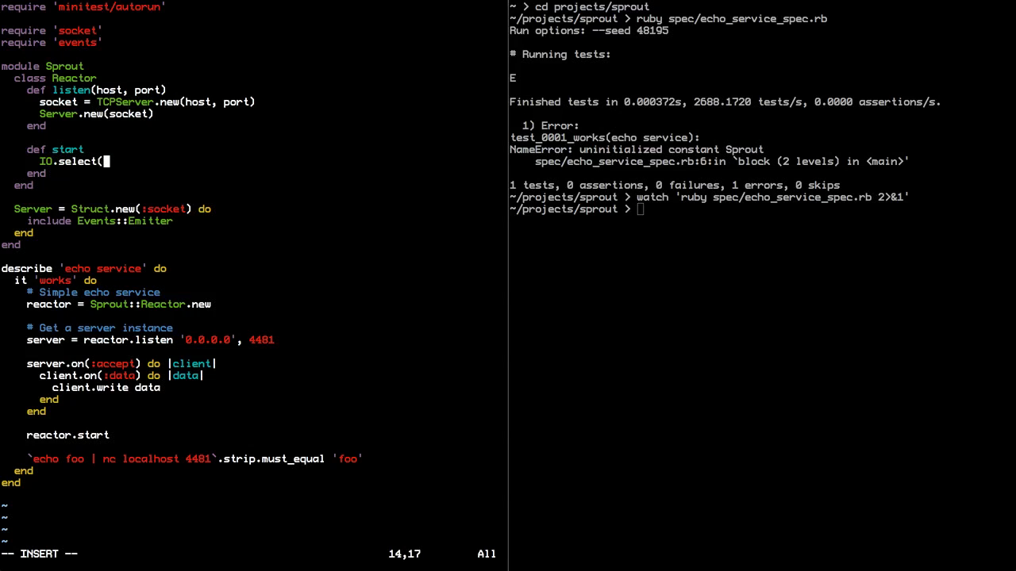
text(readable, wri)
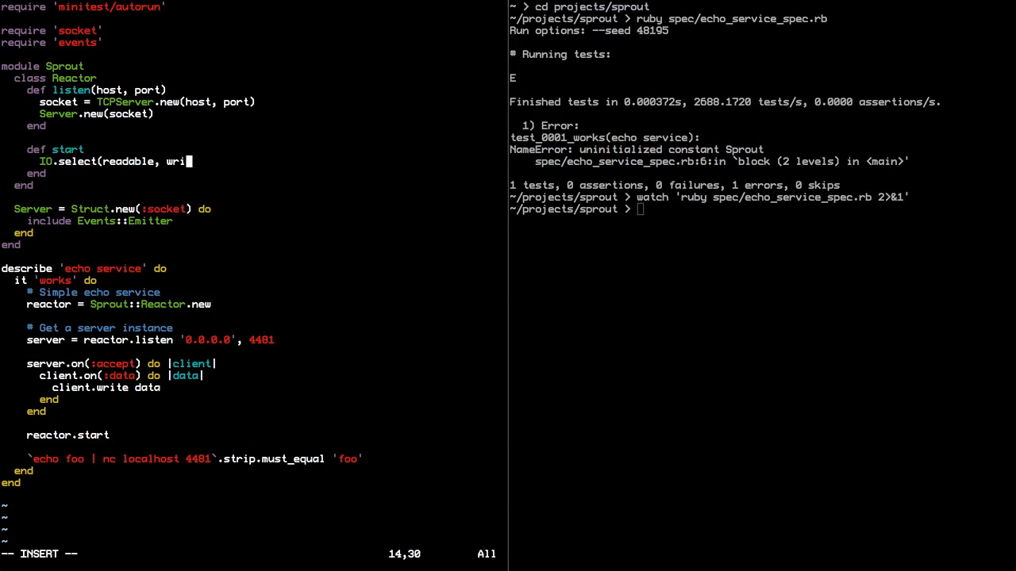
text(table,)
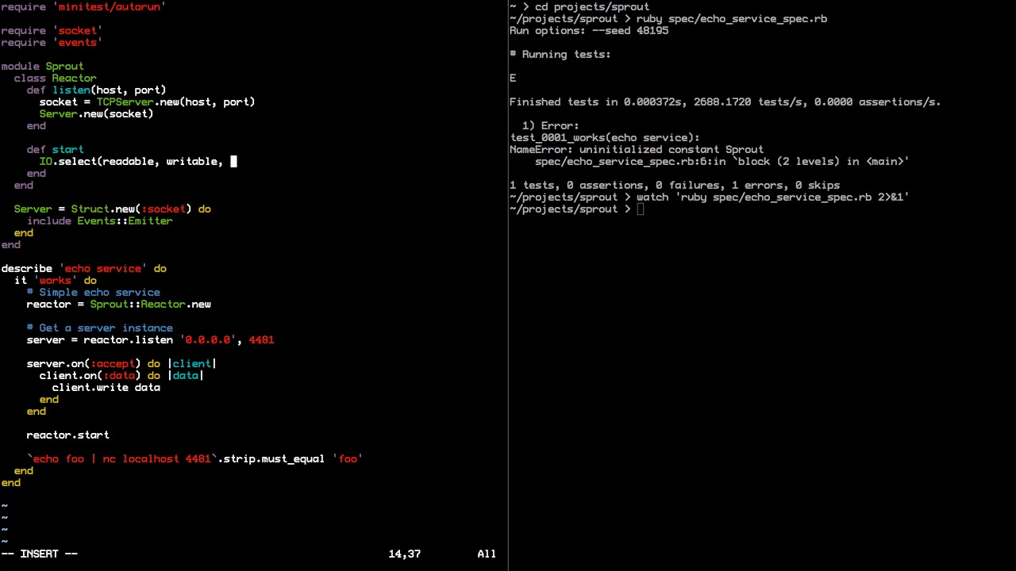
text(exceptional)
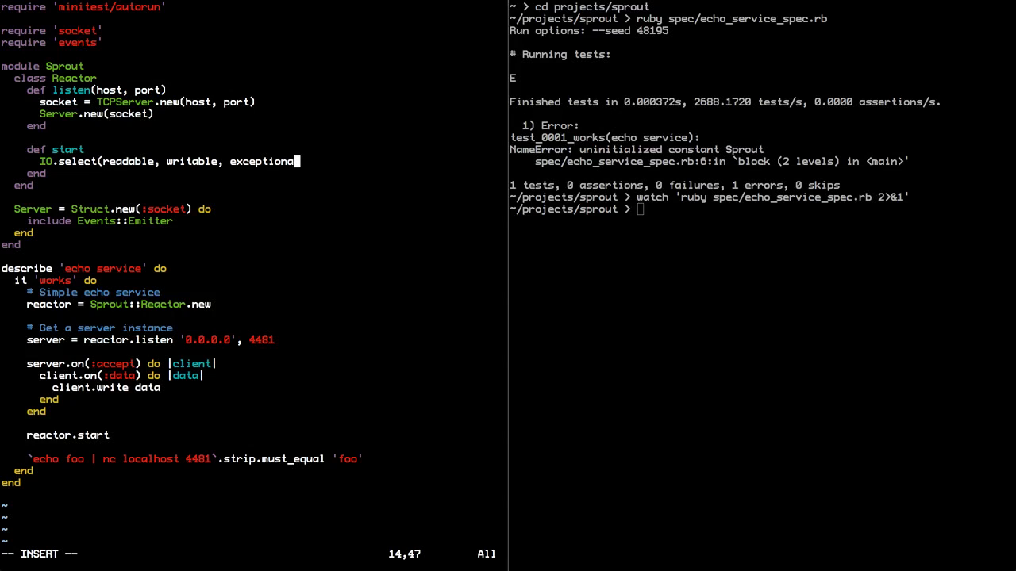
text(l,)
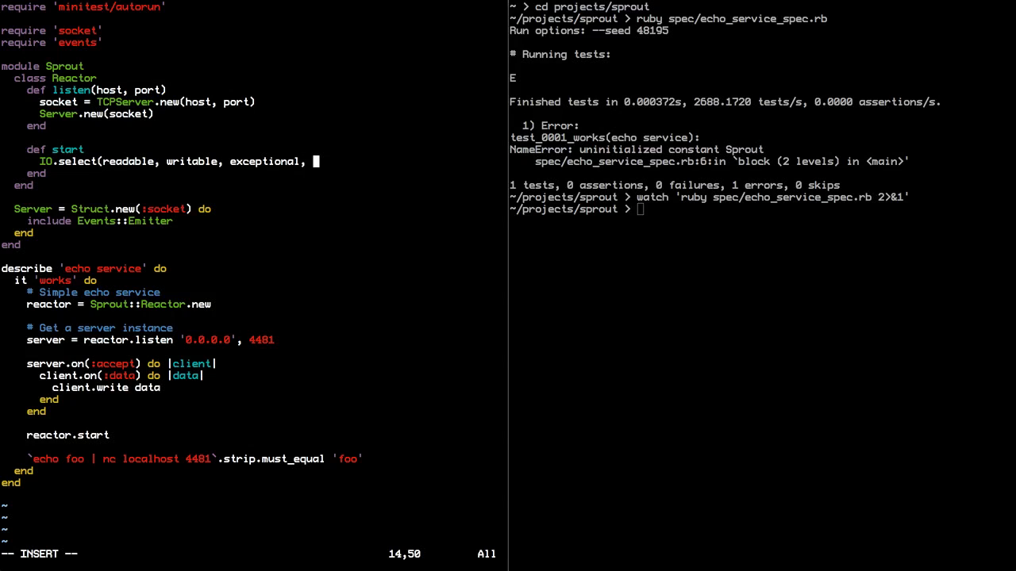
text(timeout))
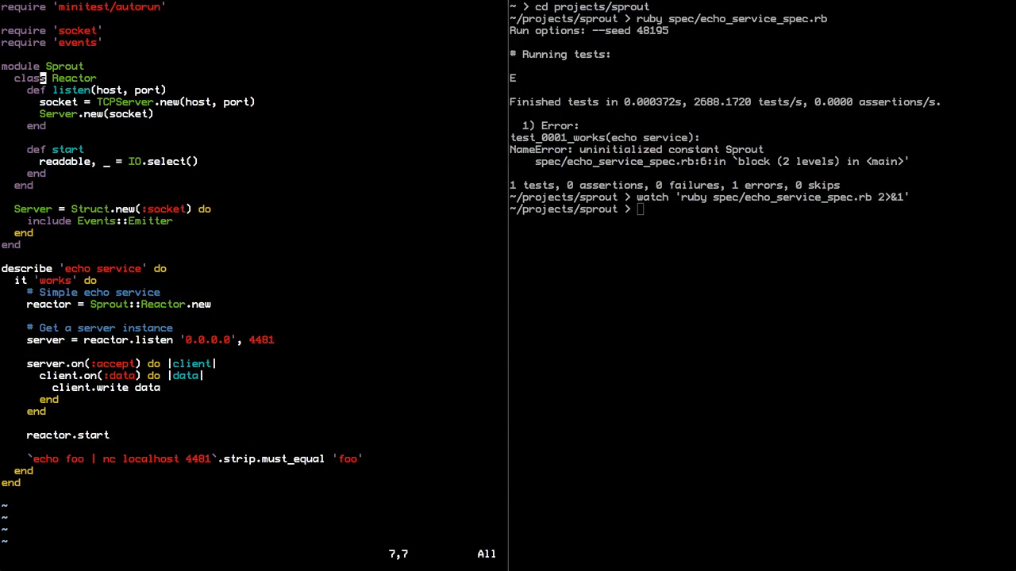
text(initializers)
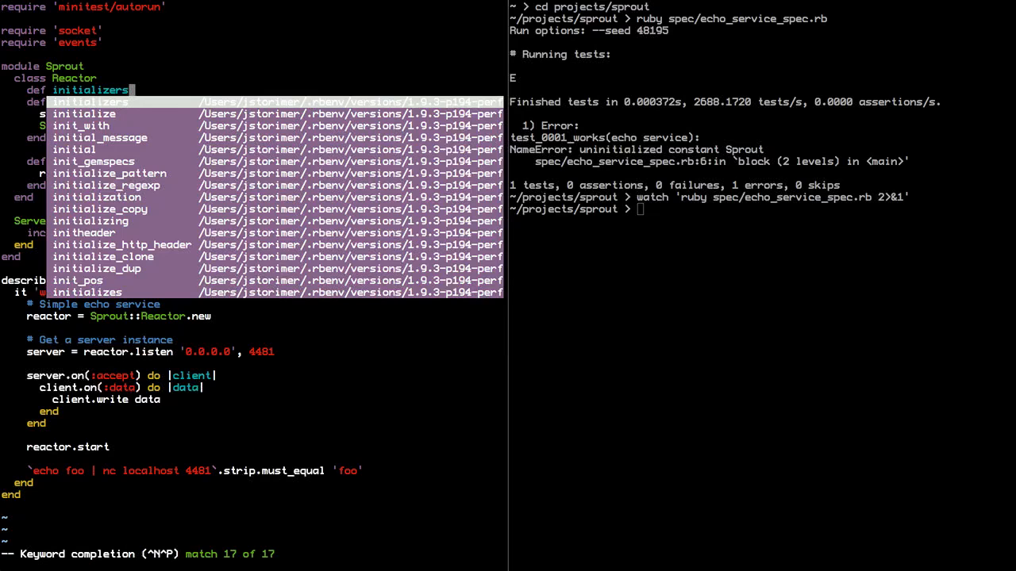
key(Escape)
text(@streams)
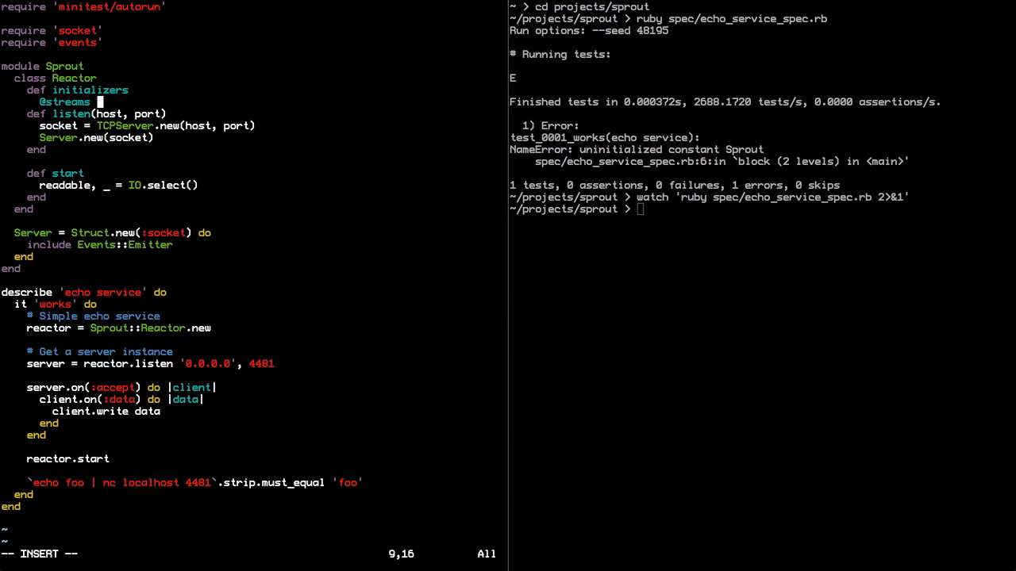
text(= [)
click(80, 137)
text(server = )
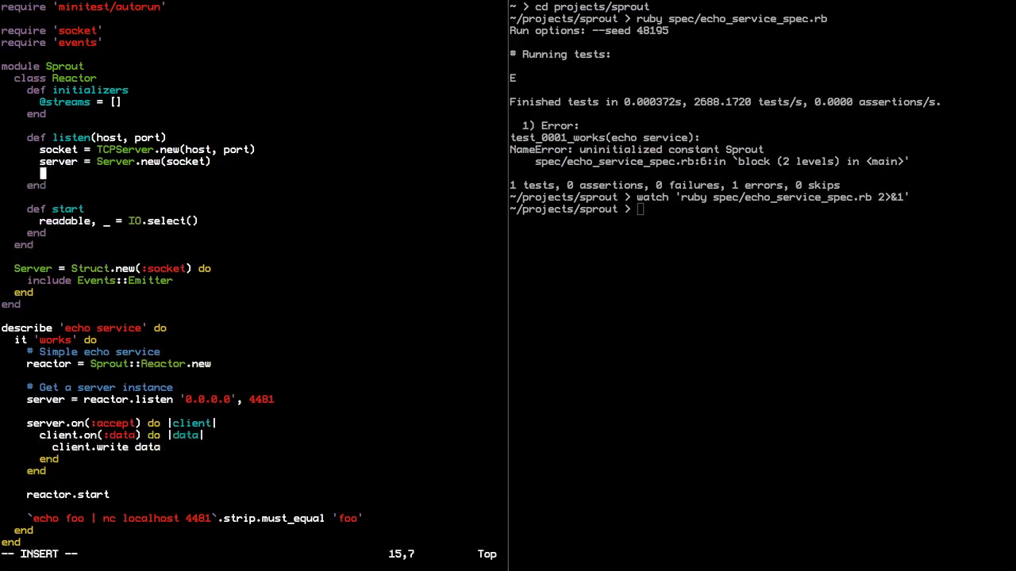
text(@streams << se)
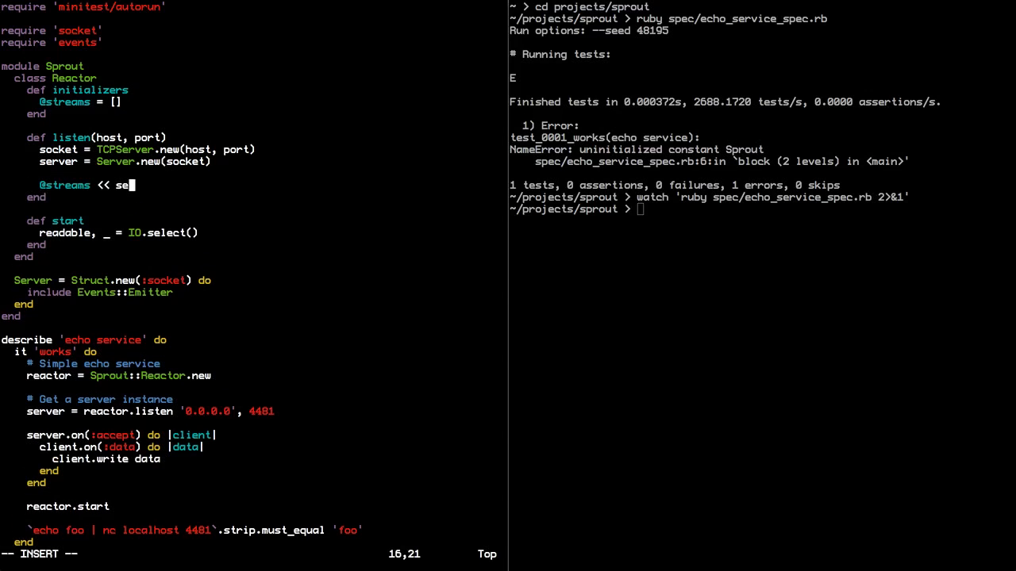
text(rver)
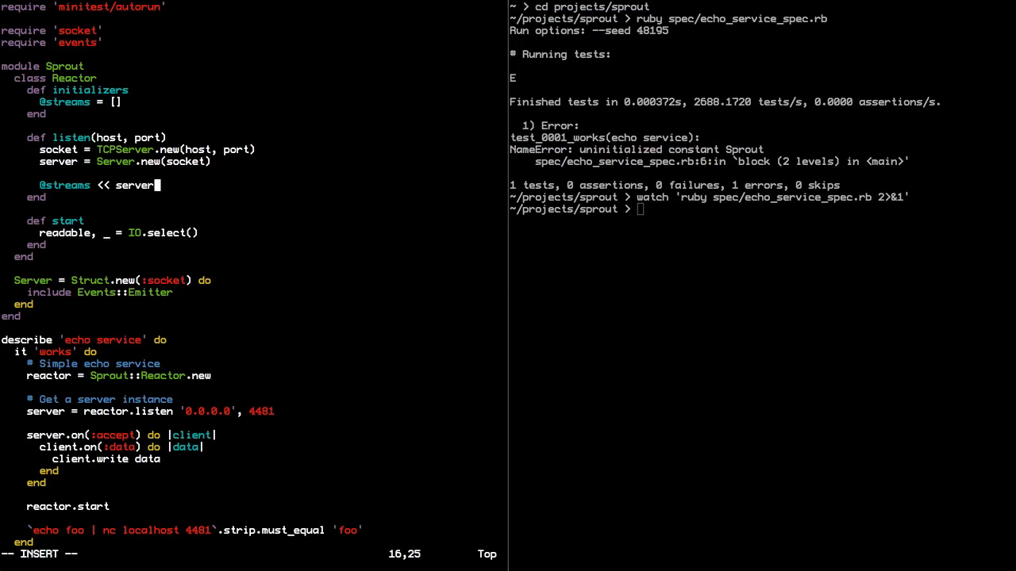